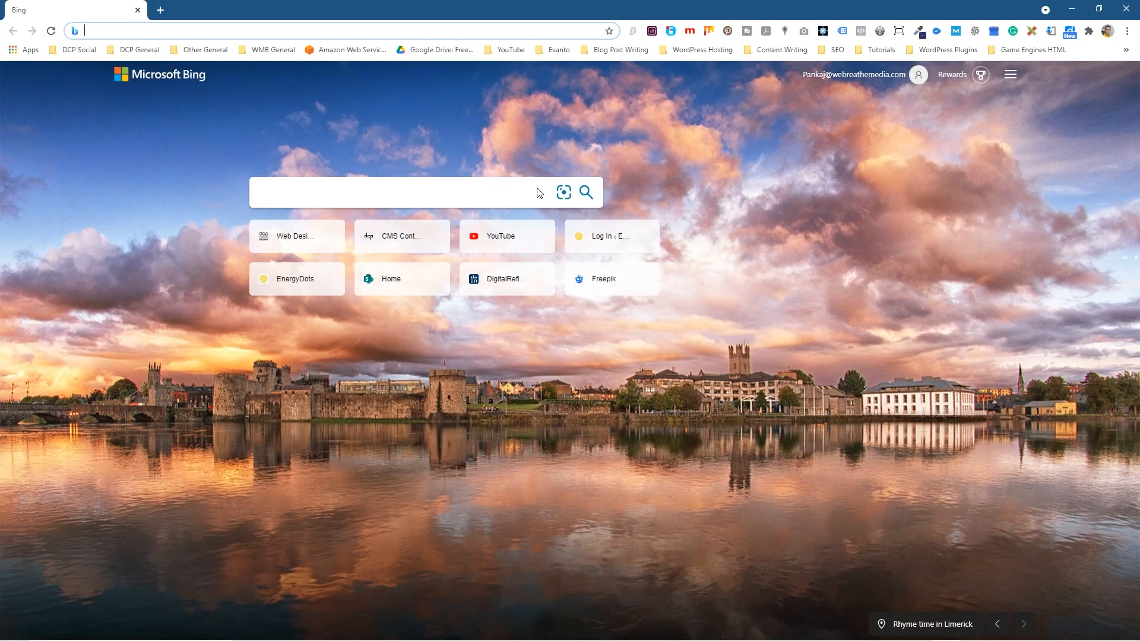
- Make Google the address-bar search engine in Chrome's Search engine settings, replacing Bing
click(1129, 29)
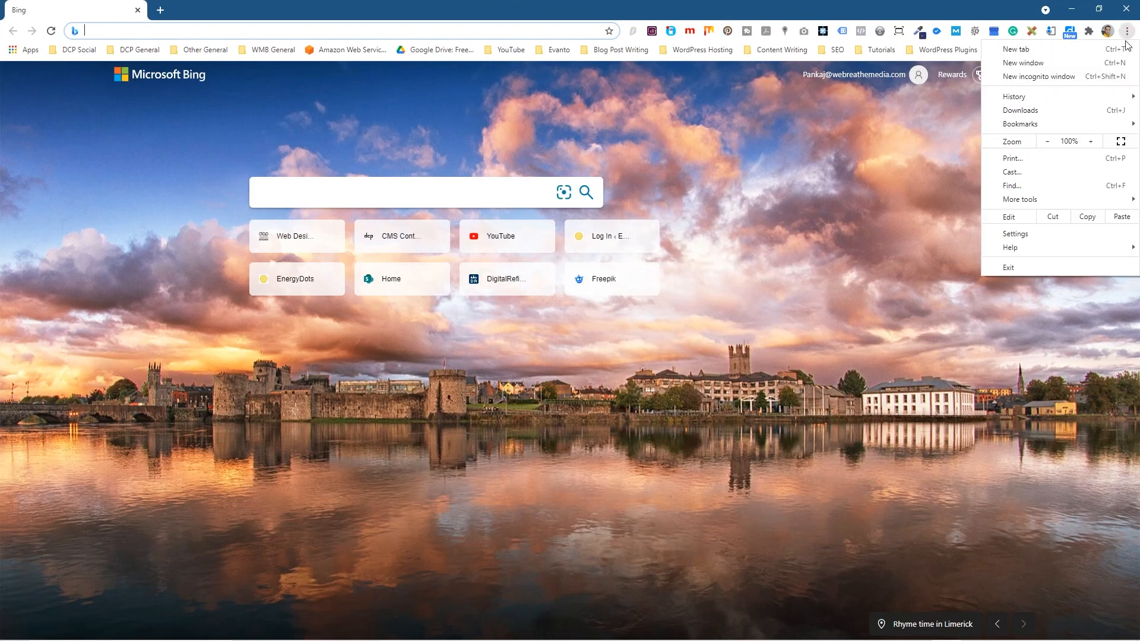
click(1016, 233)
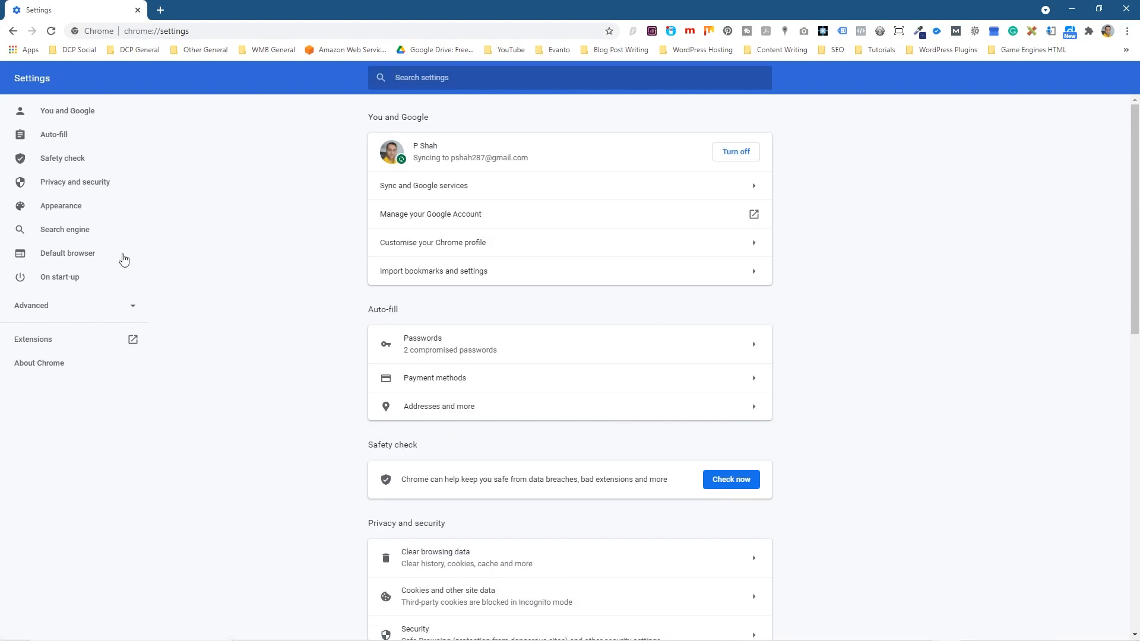
click(64, 229)
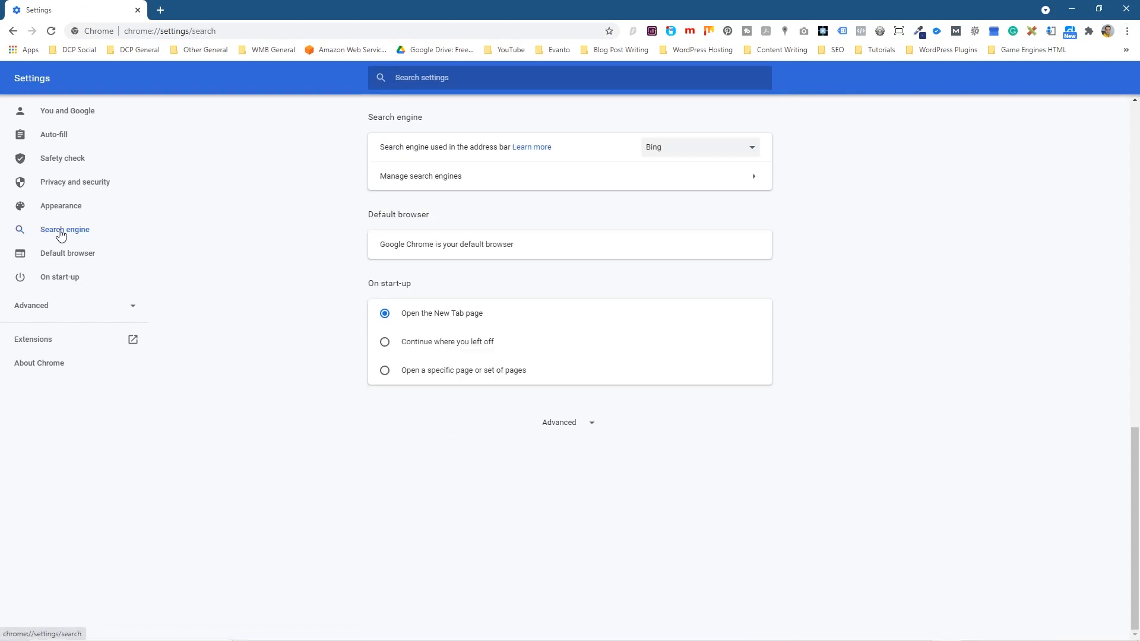
click(699, 148)
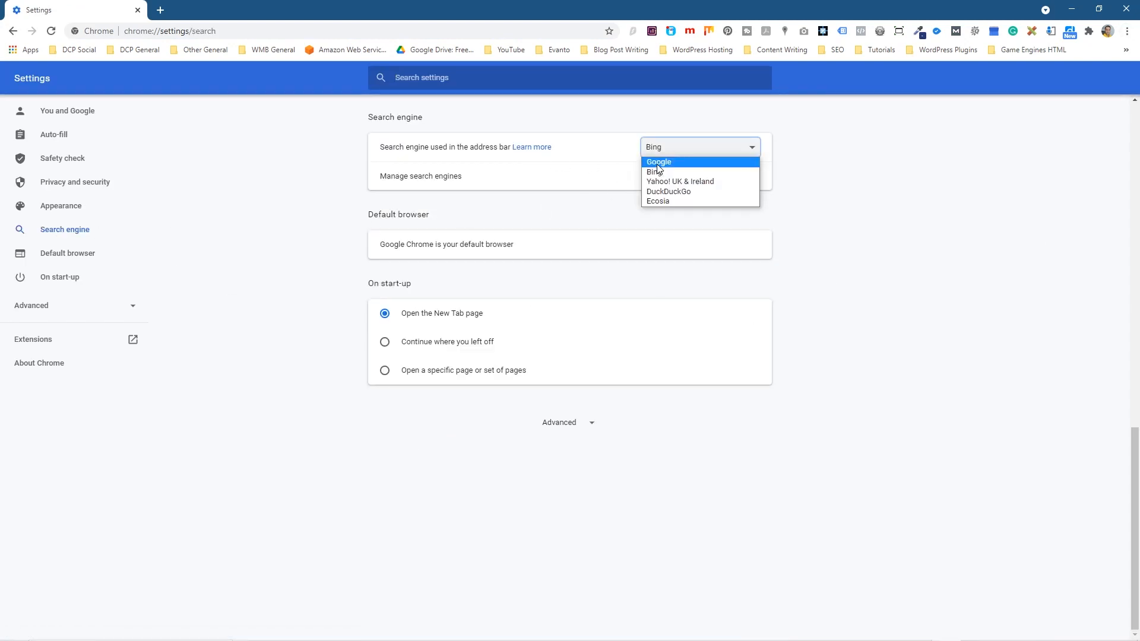
click(658, 161)
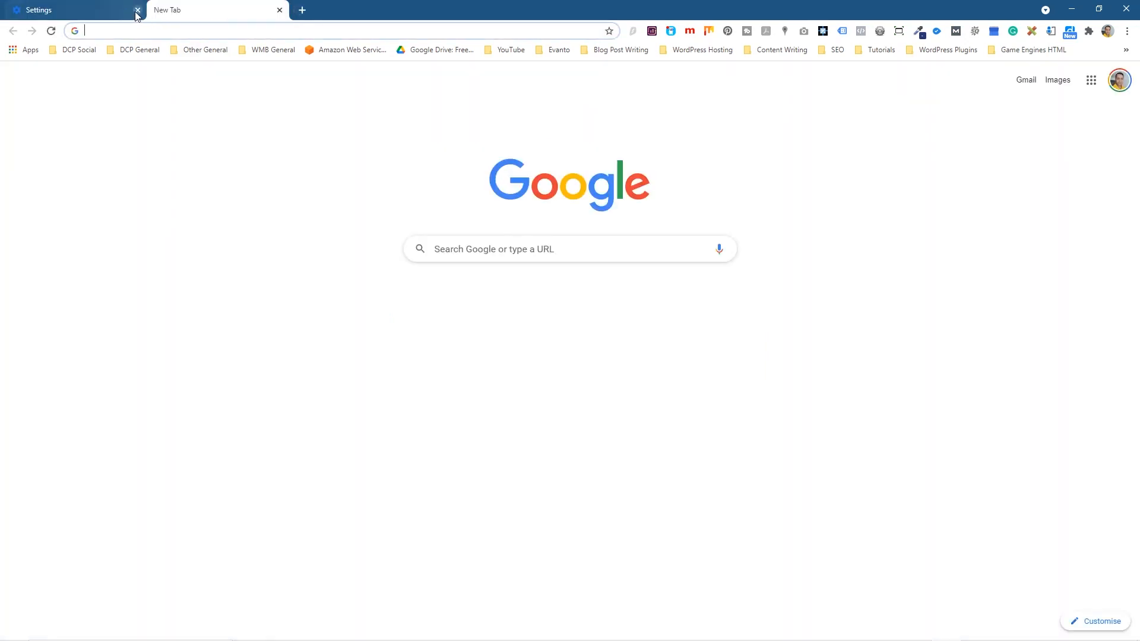
- Close Settings and show the Landscapes background collection in the new tab's Customise panel
click(135, 10)
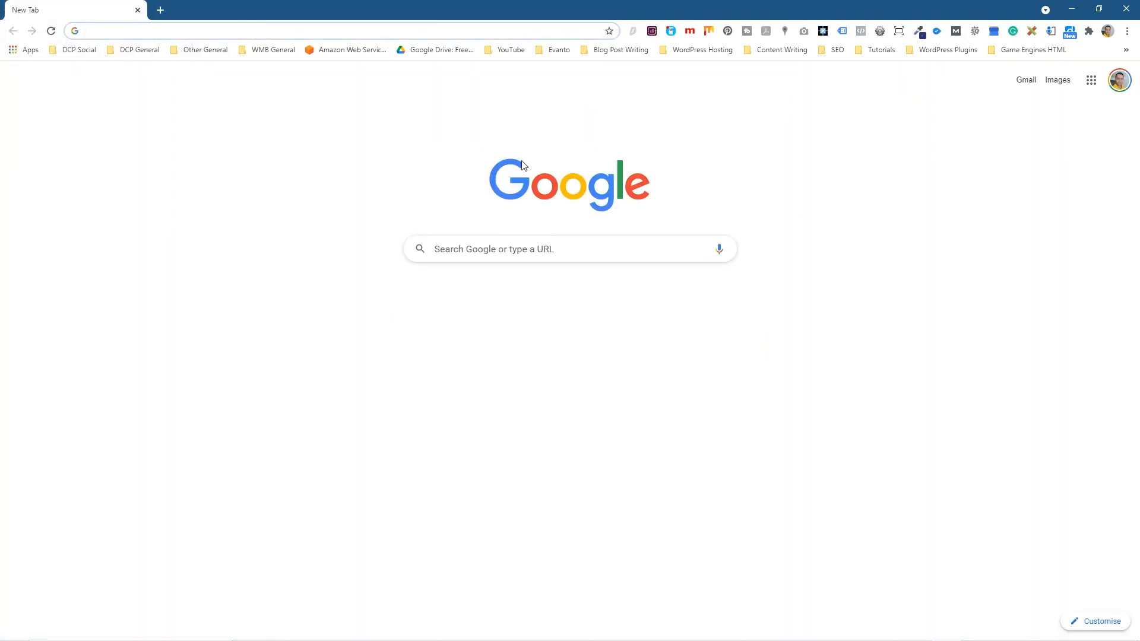
mouse_move(1109, 627)
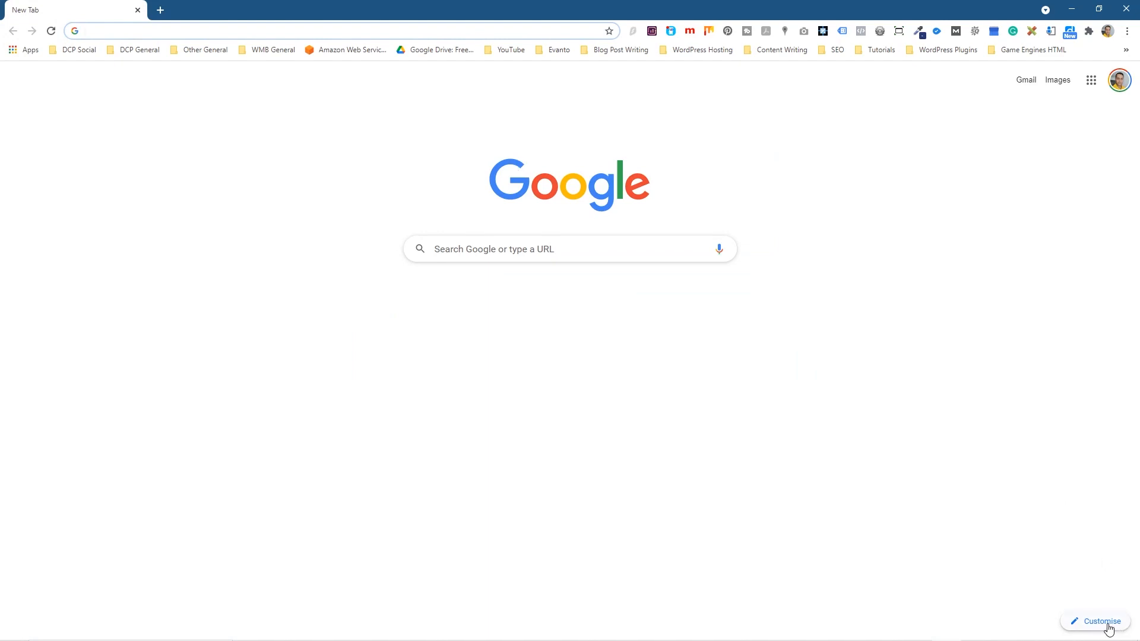
click(1102, 621)
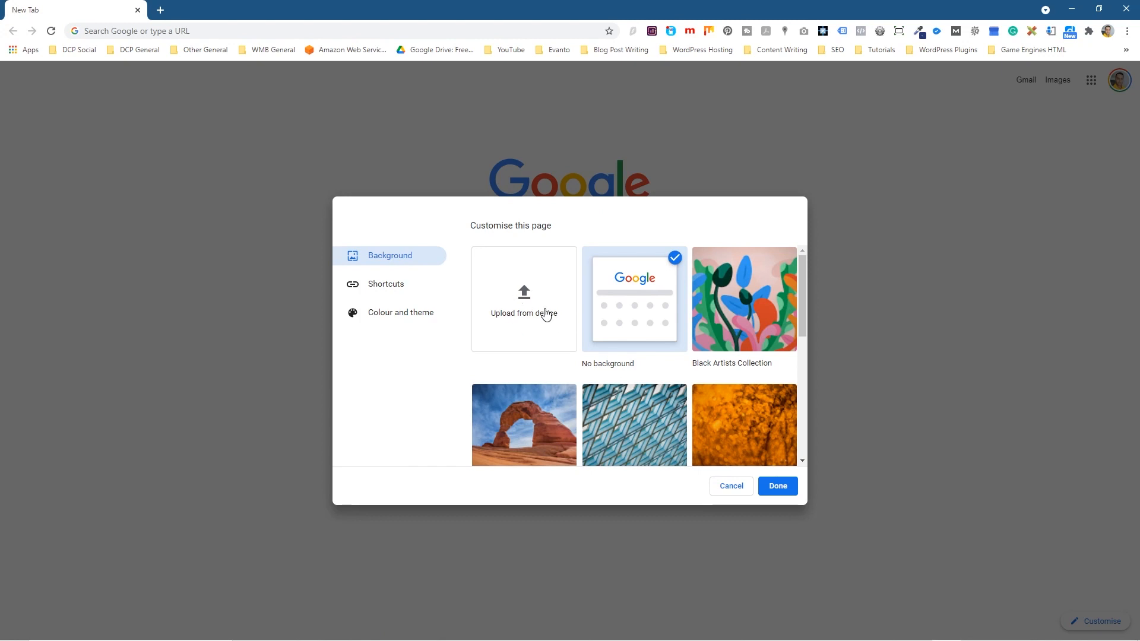
mouse_move(619, 438)
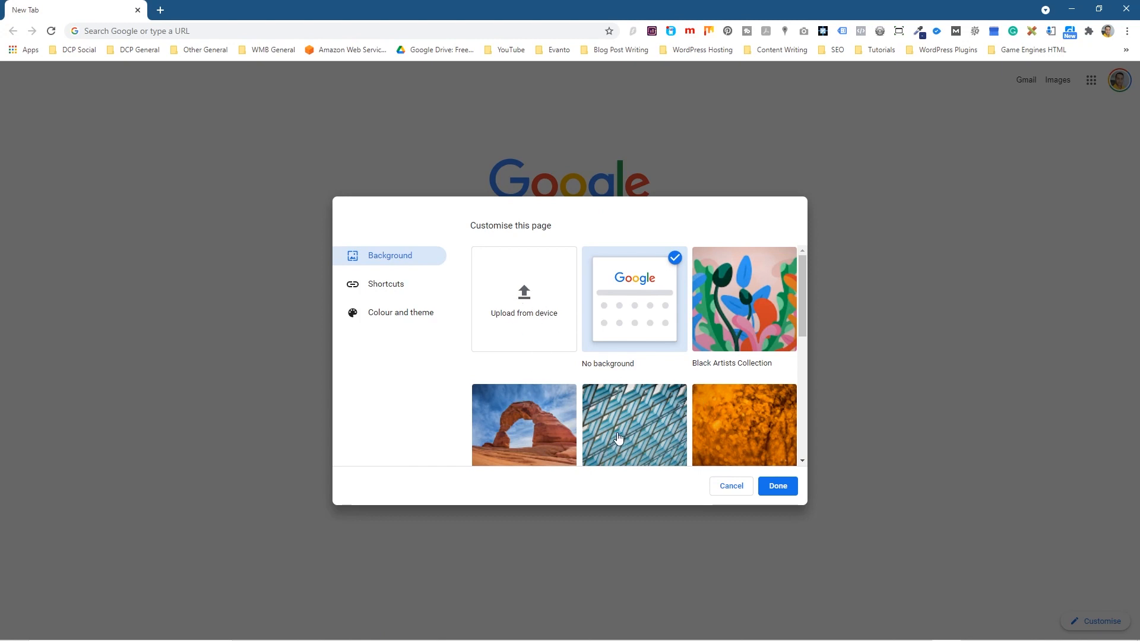
scroll(down, 3)
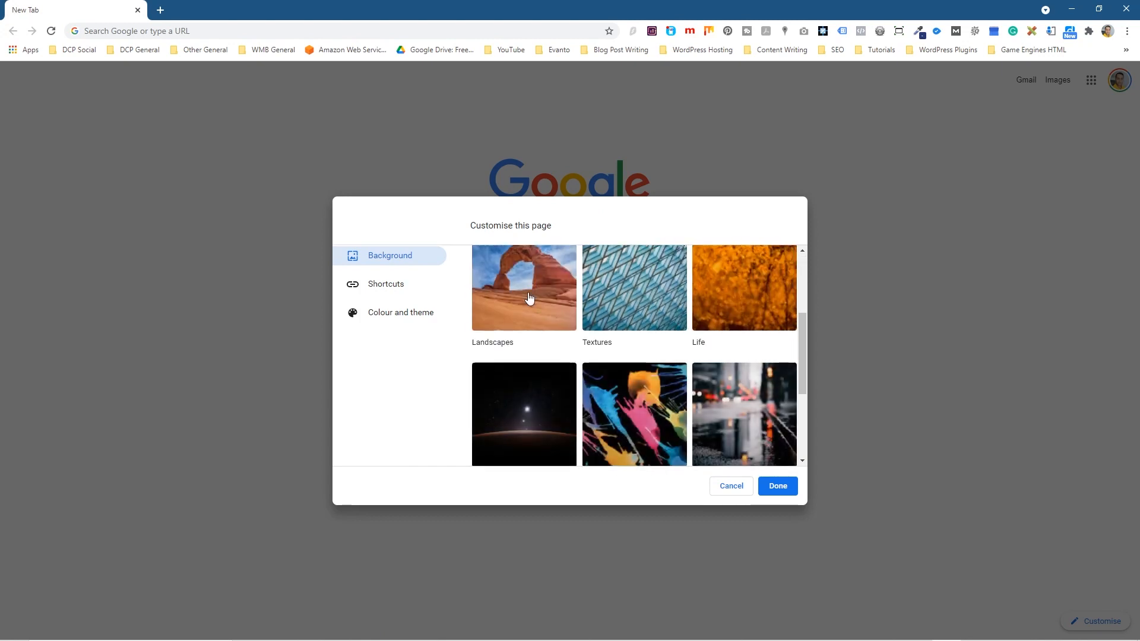
click(525, 287)
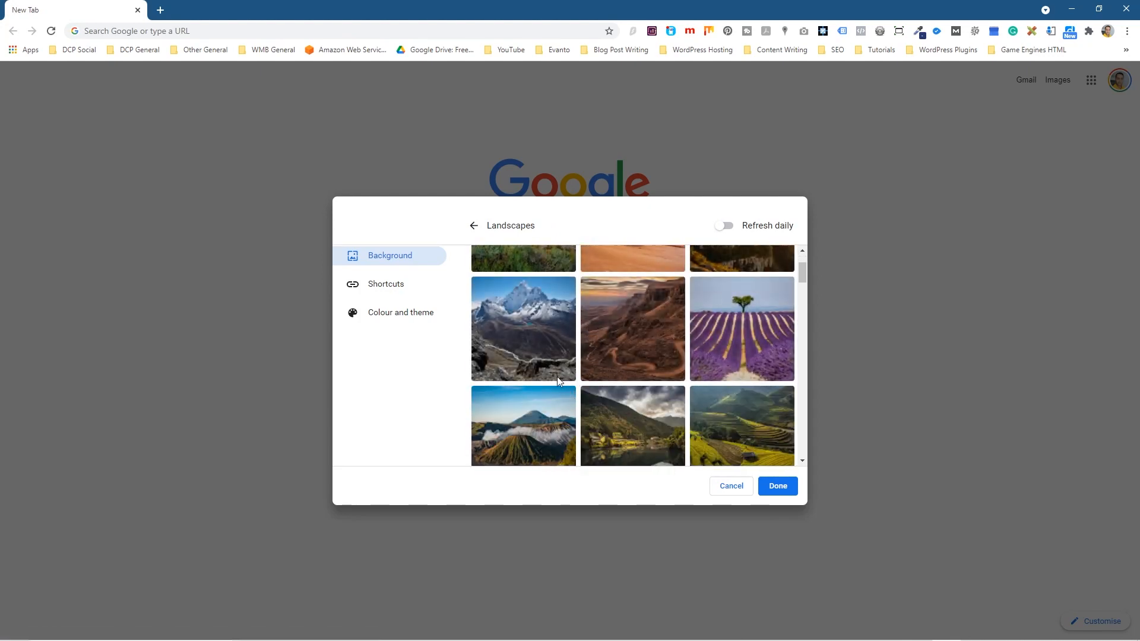
- Preview snowy mountain and lavender field photos, toggle Refresh daily, and apply the forested lake photo
click(523, 327)
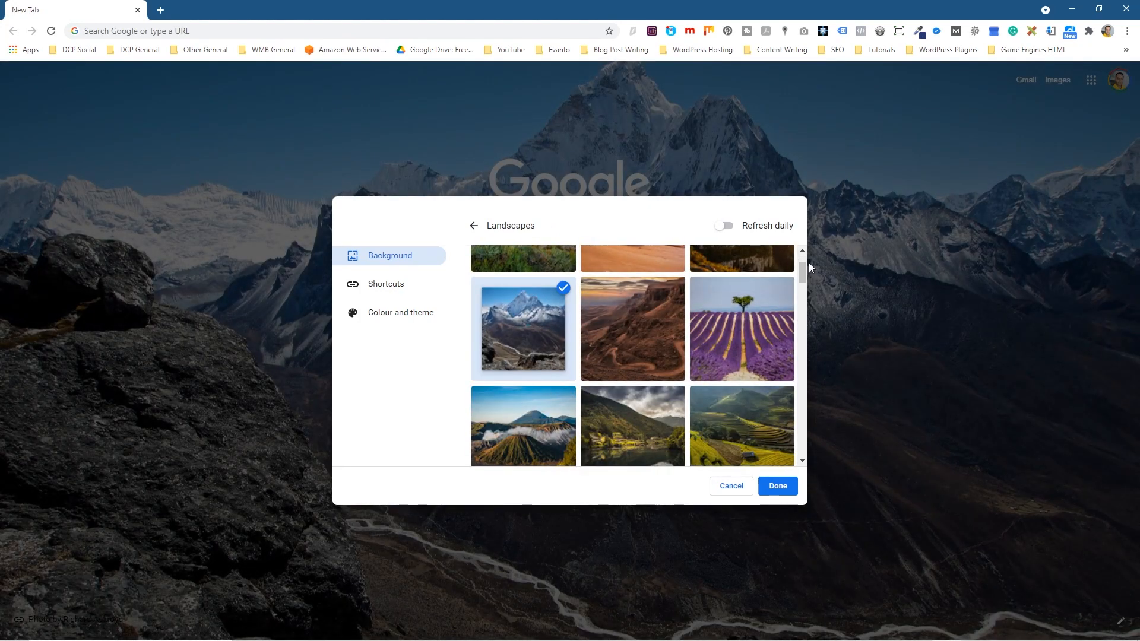
mouse_move(756, 262)
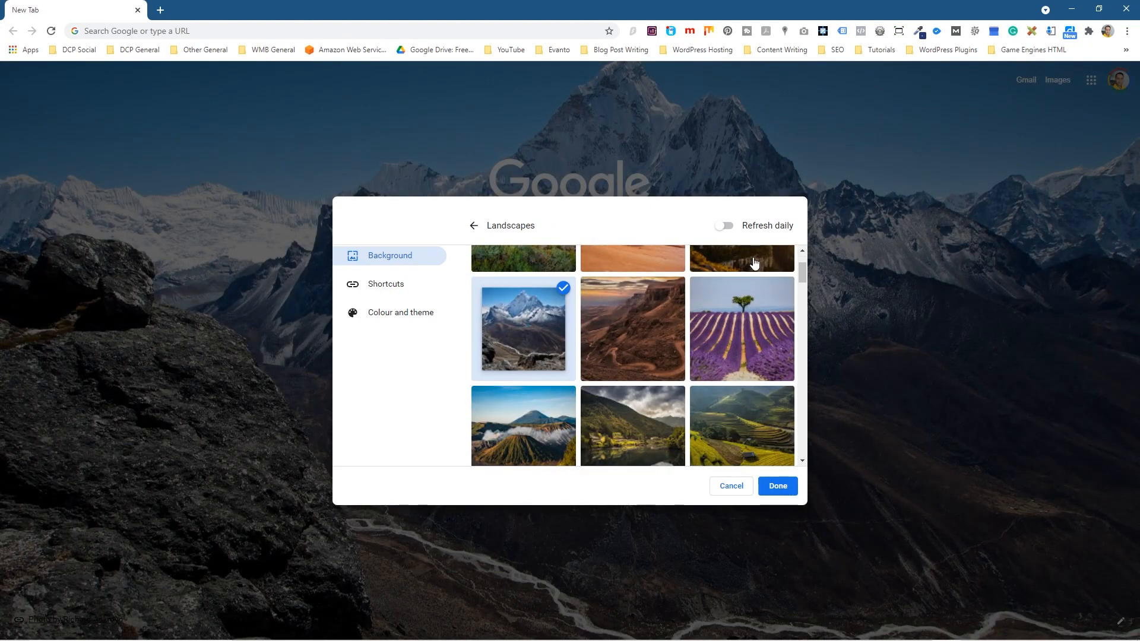
click(725, 226)
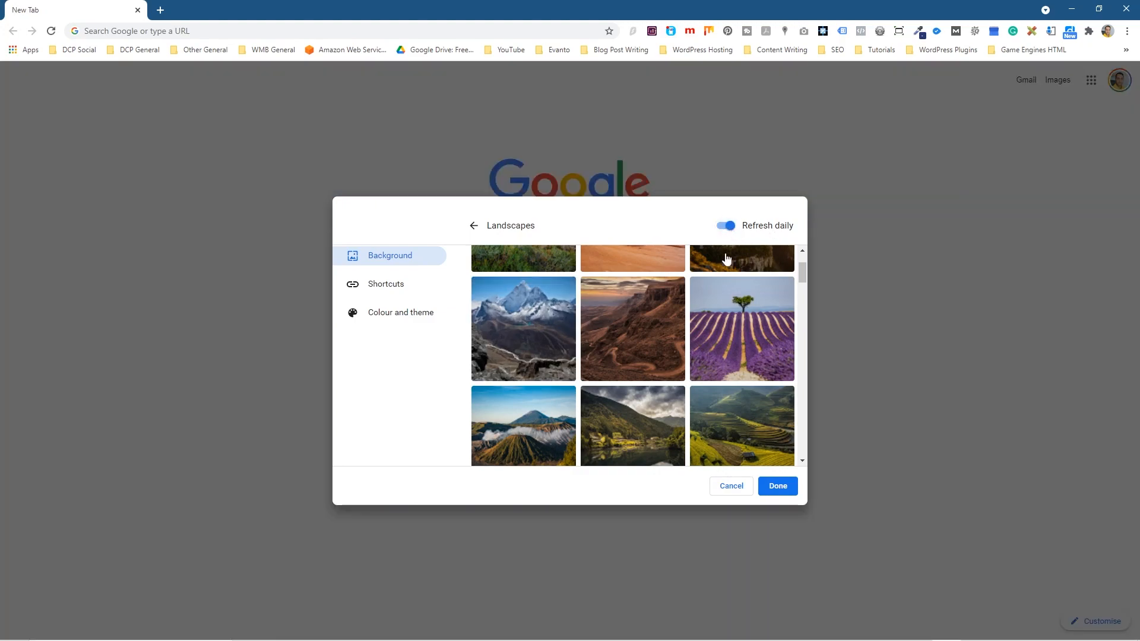
click(741, 328)
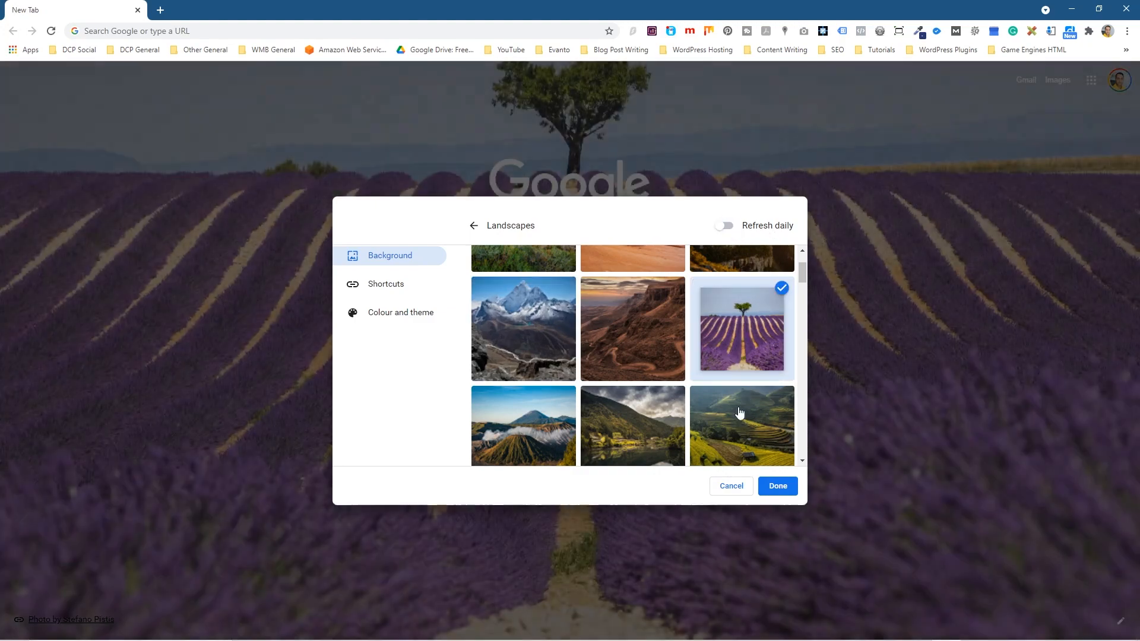
click(632, 425)
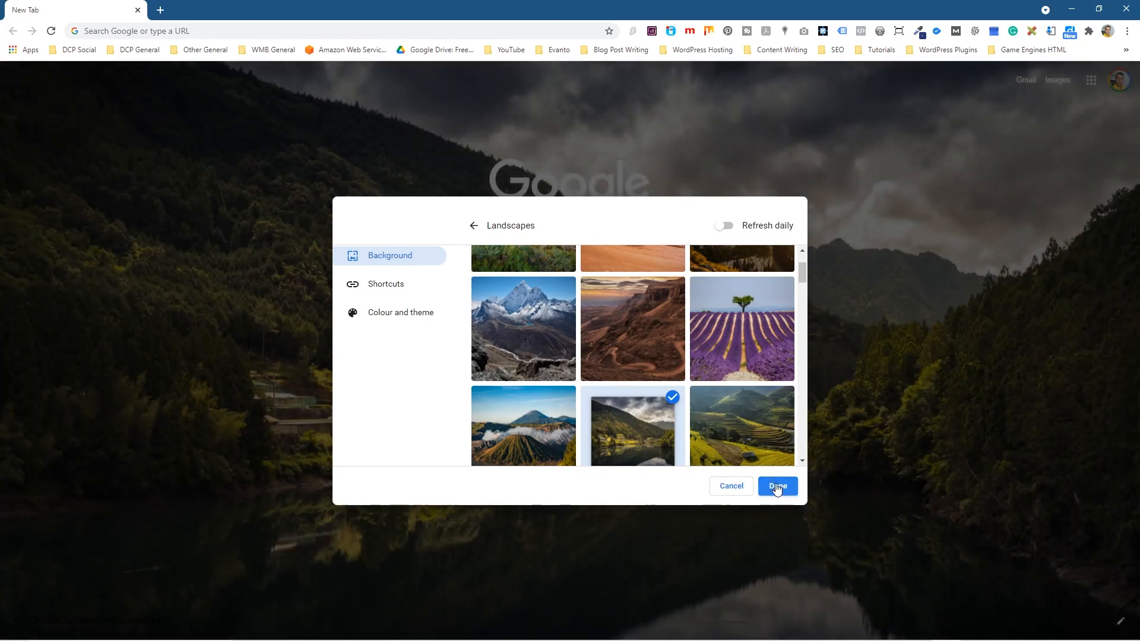
click(778, 486)
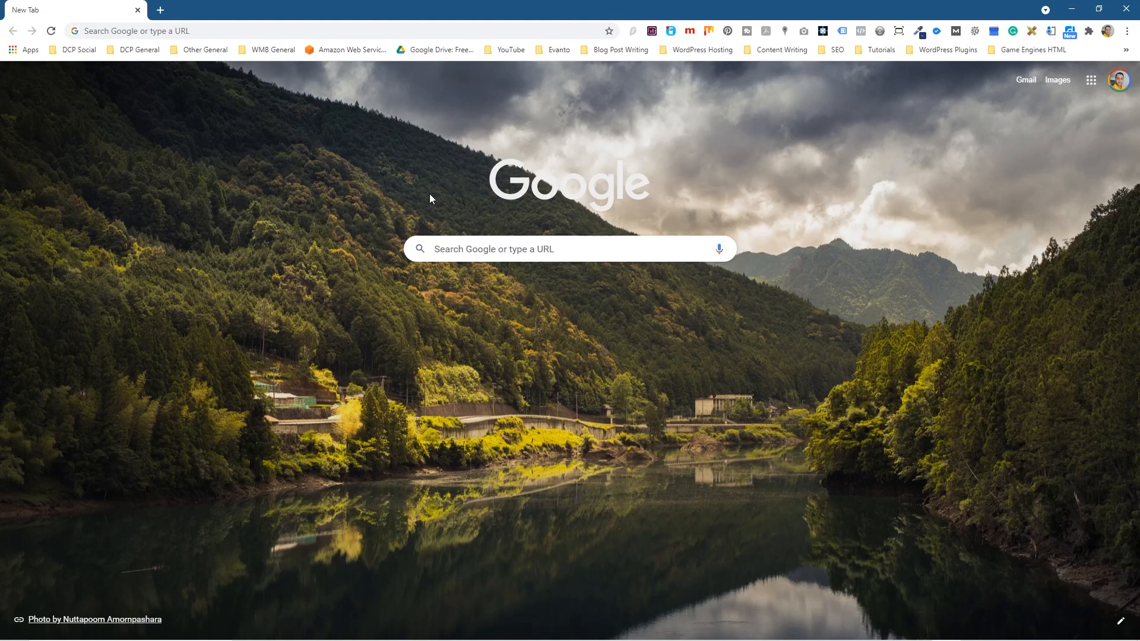
mouse_move(158, 10)
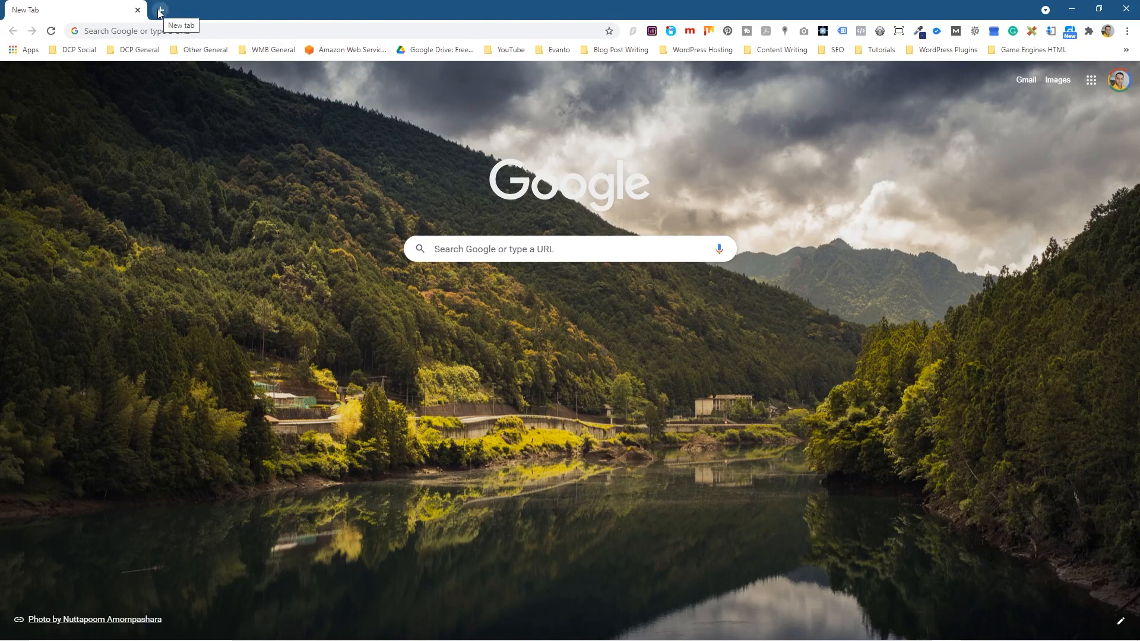
- Go to the Unsplash profile in a new tab and view the Acropolis stone columns photo
click(157, 10)
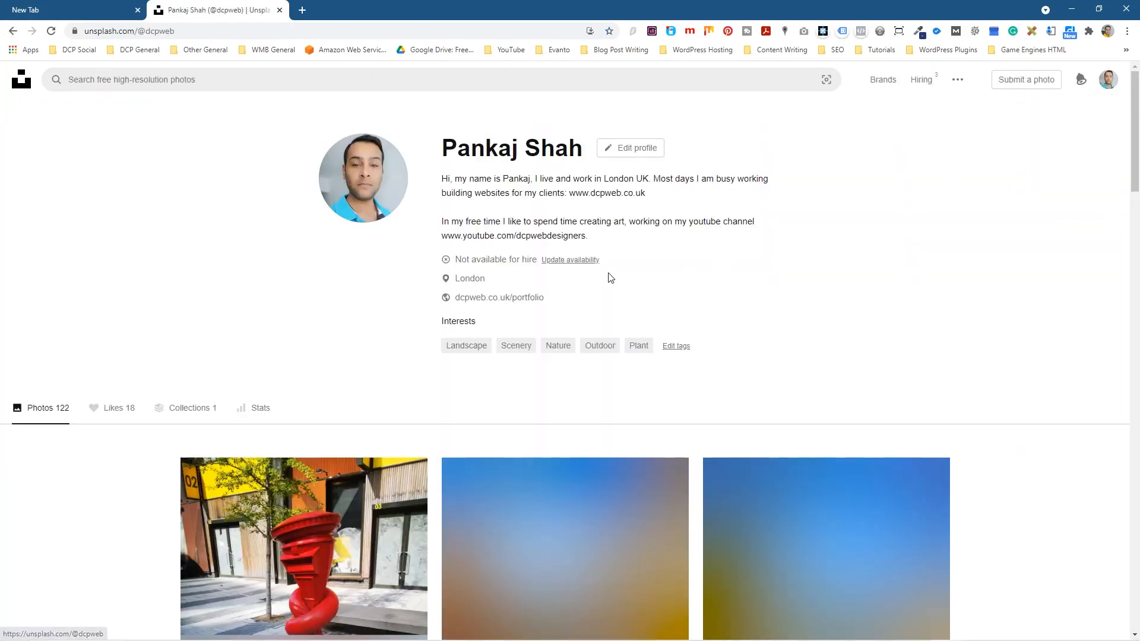
scroll(down, 3)
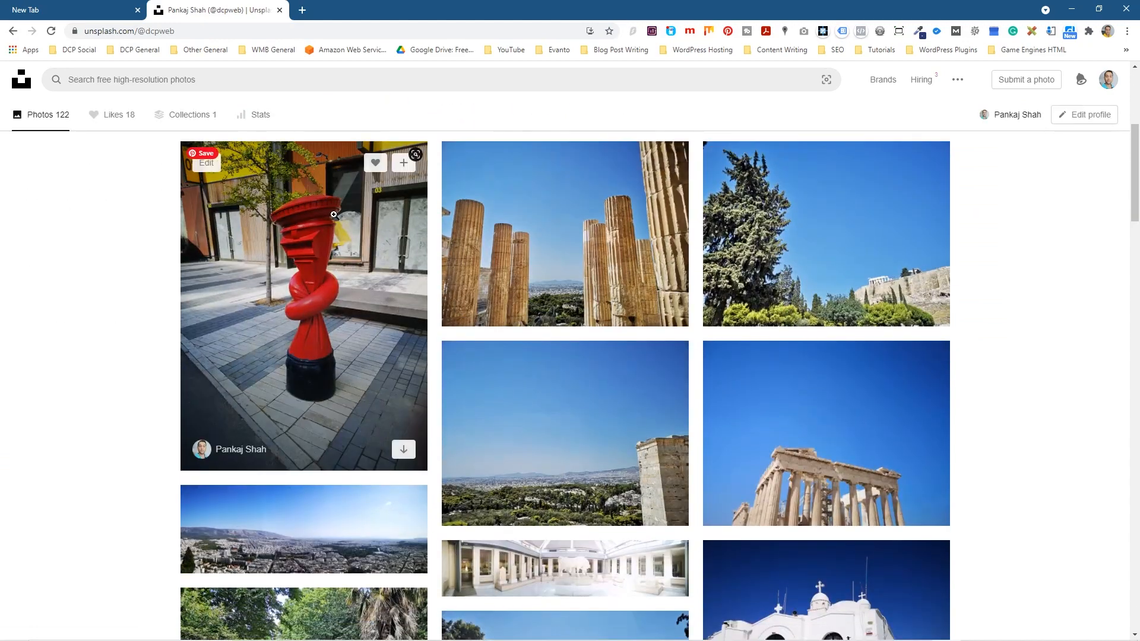
mouse_move(563, 239)
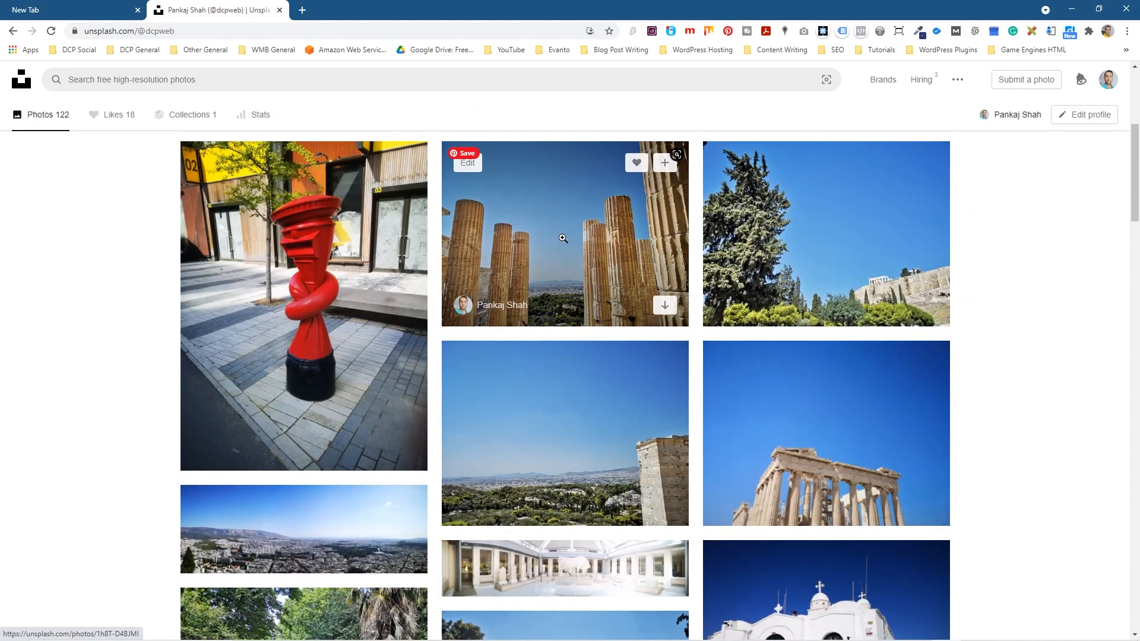
click(563, 238)
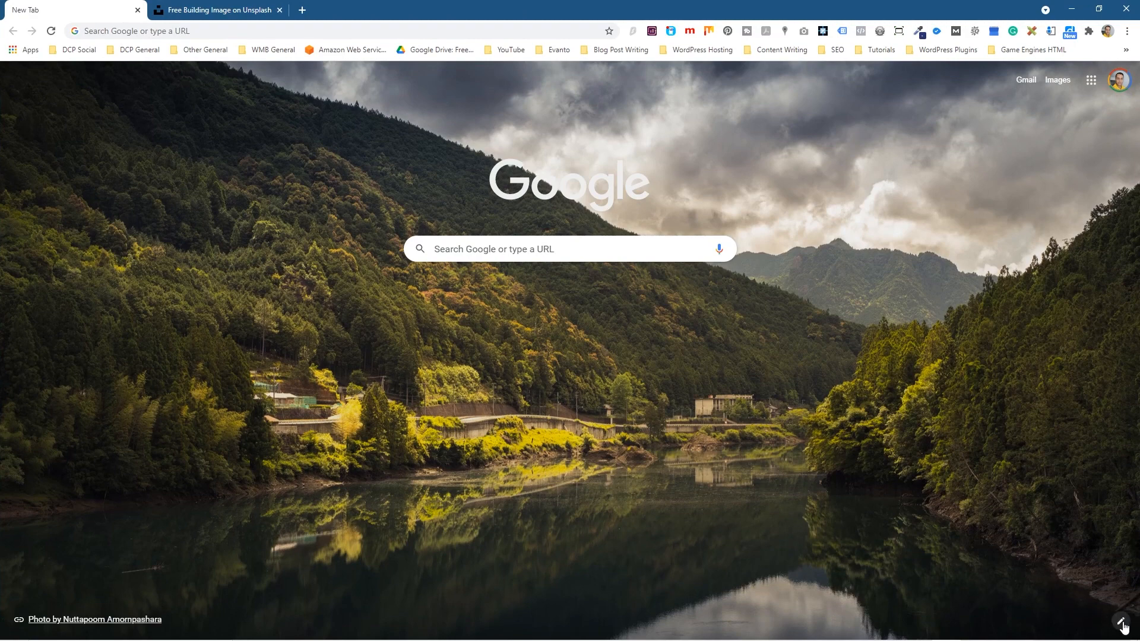
- Upload the stone columns photo from the Desktop folder as the new tab page background
click(1117, 623)
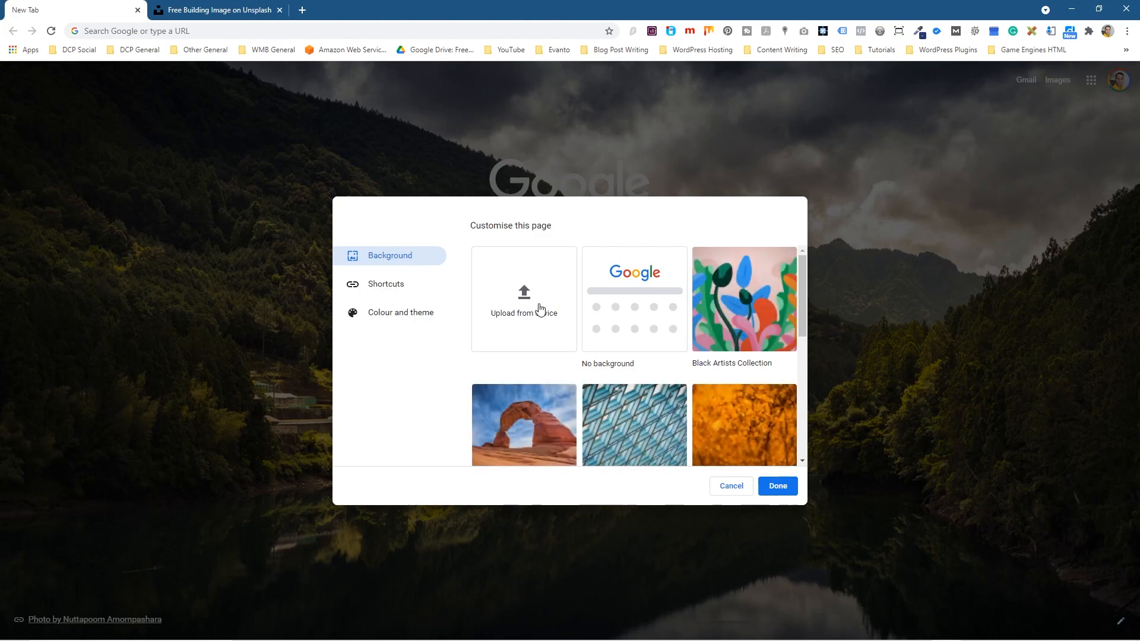
click(524, 299)
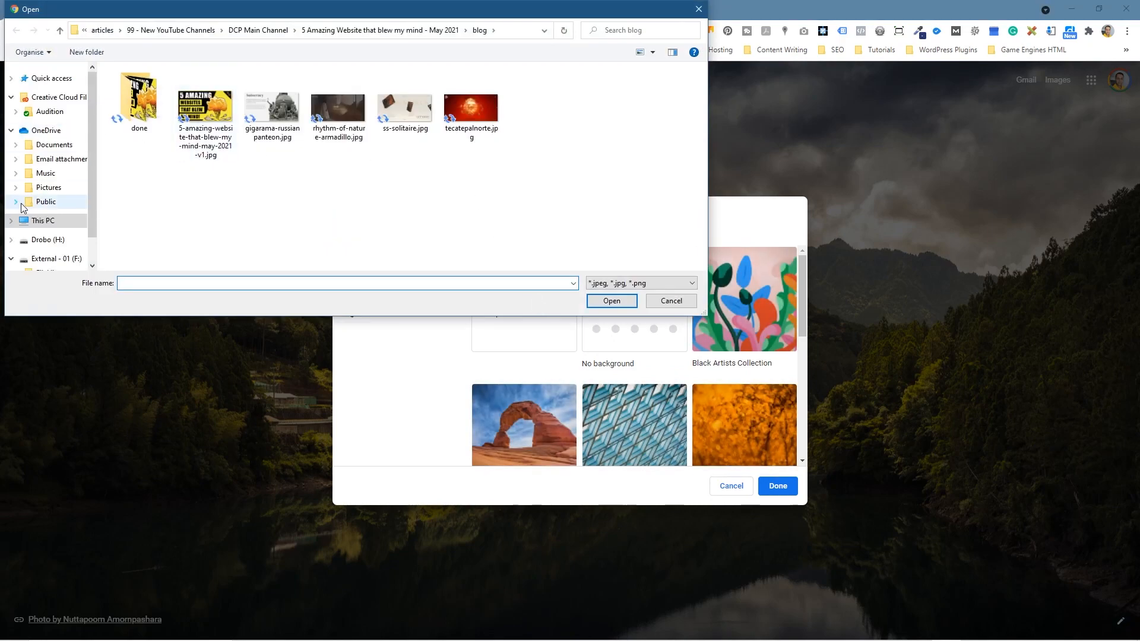
click(43, 221)
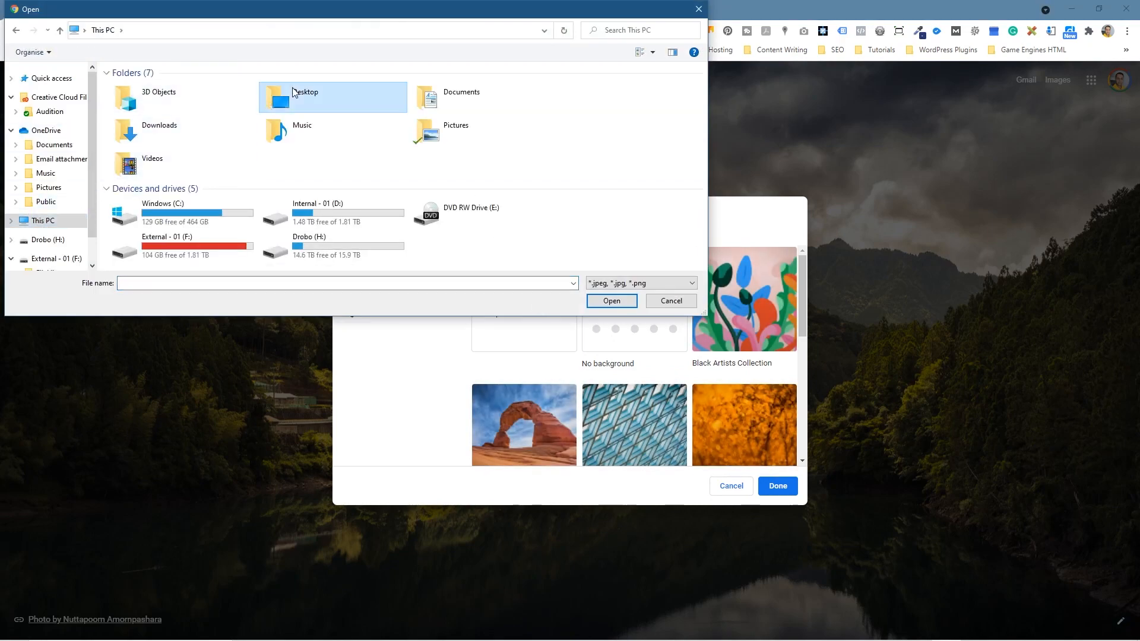
double_click(304, 97)
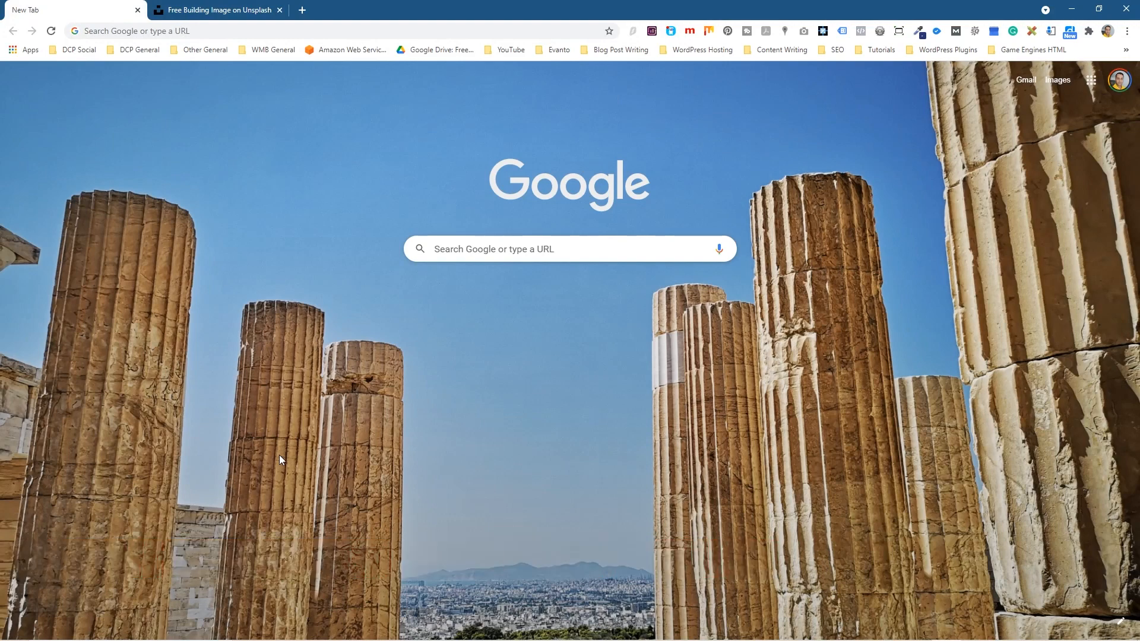
mouse_move(1127, 624)
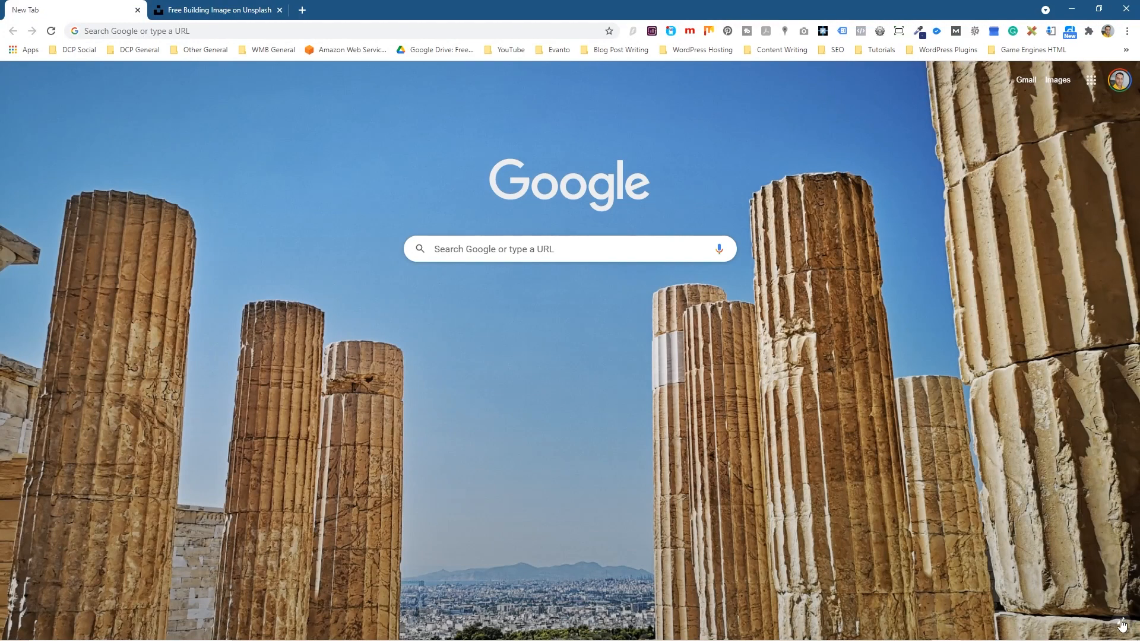
click(1126, 623)
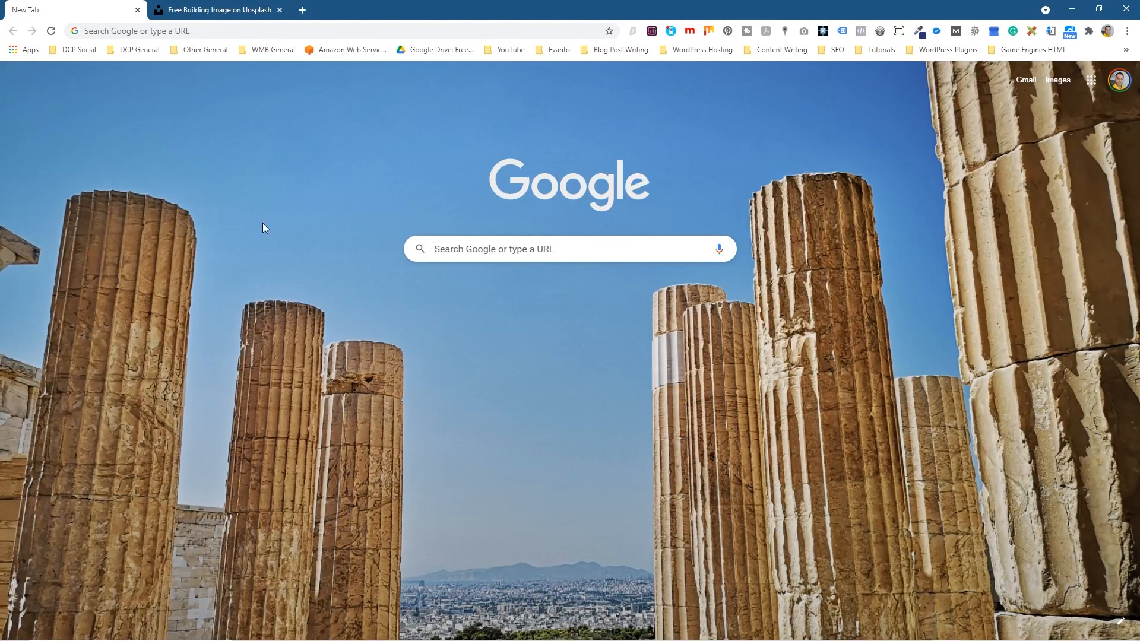
mouse_move(634, 131)
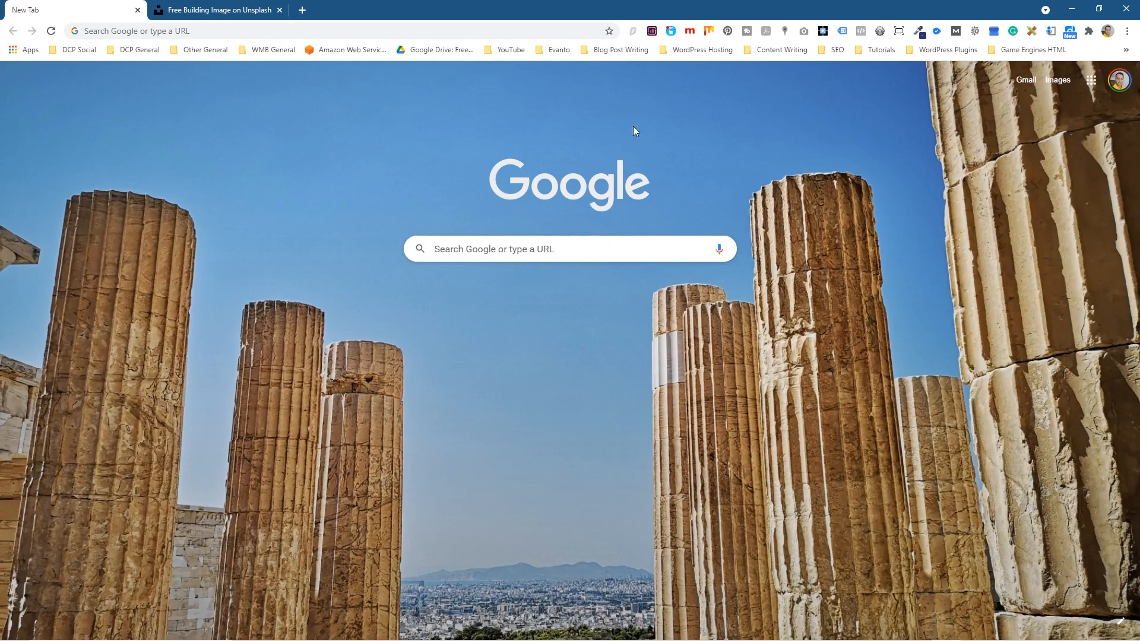